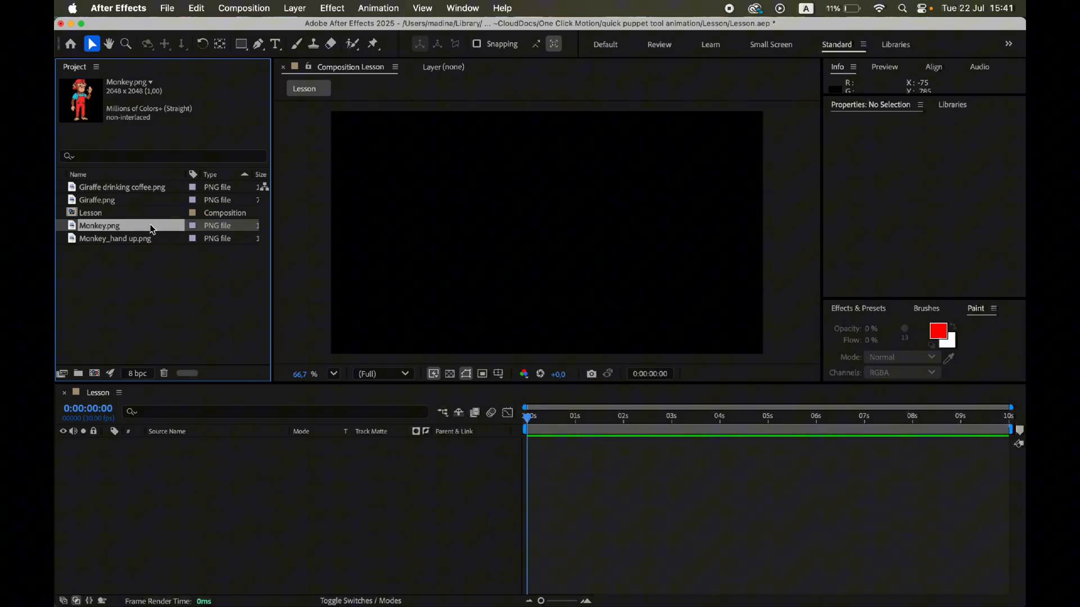
Drag Monkey.png from the Project panel into the Lesson timeline as a layer.
drag(99, 225, 161, 474)
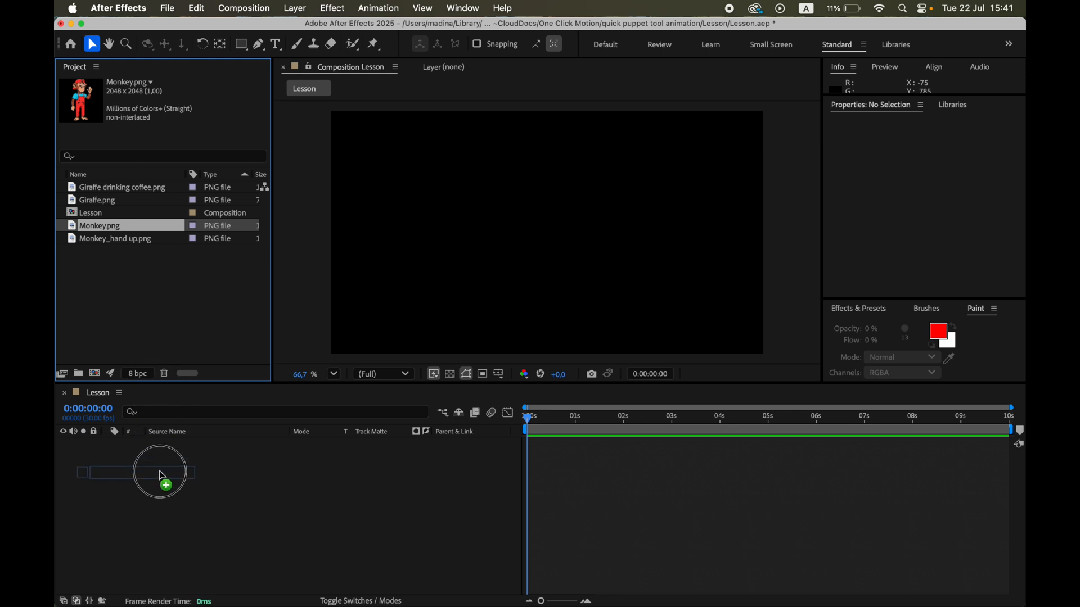
drag(99, 225, 160, 471)
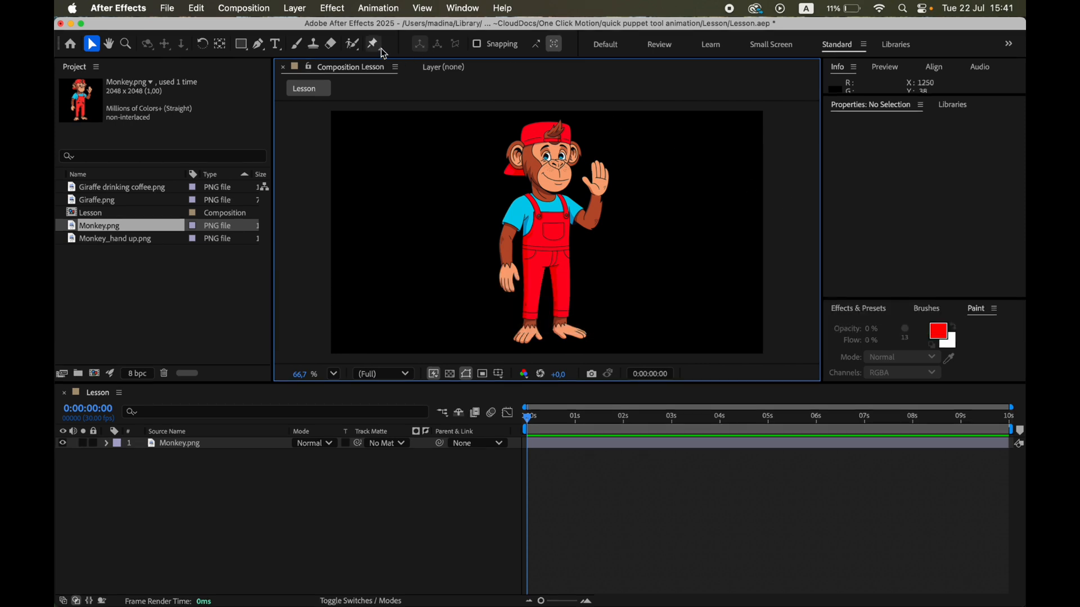
mouse_move(372, 44)
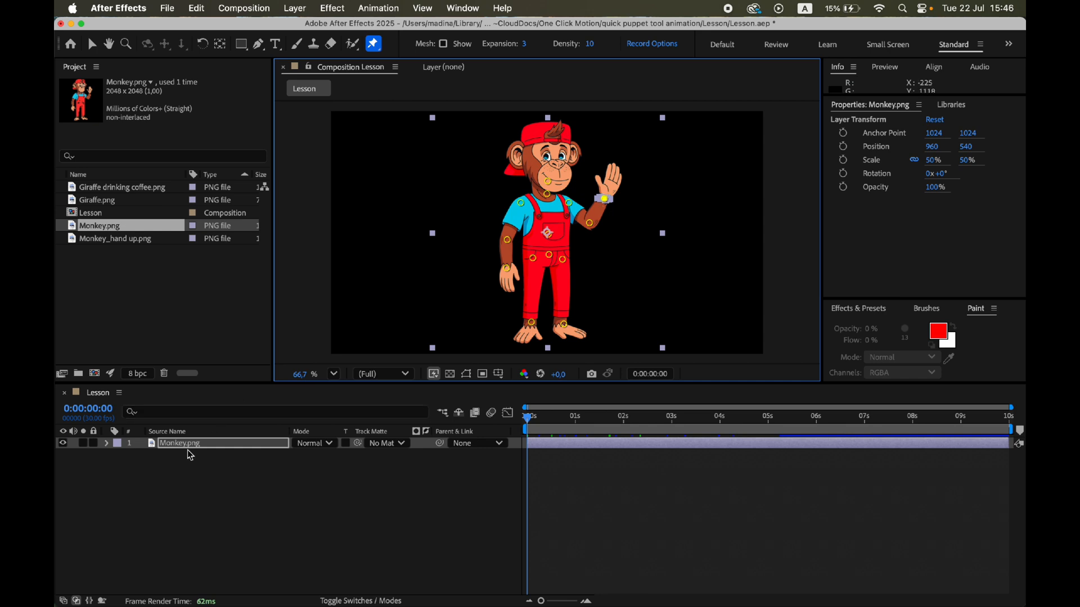
Select the Monkey.png layer to expose Puppet Pin 14's position keyframes and return to the Selection tool.
click(108, 443)
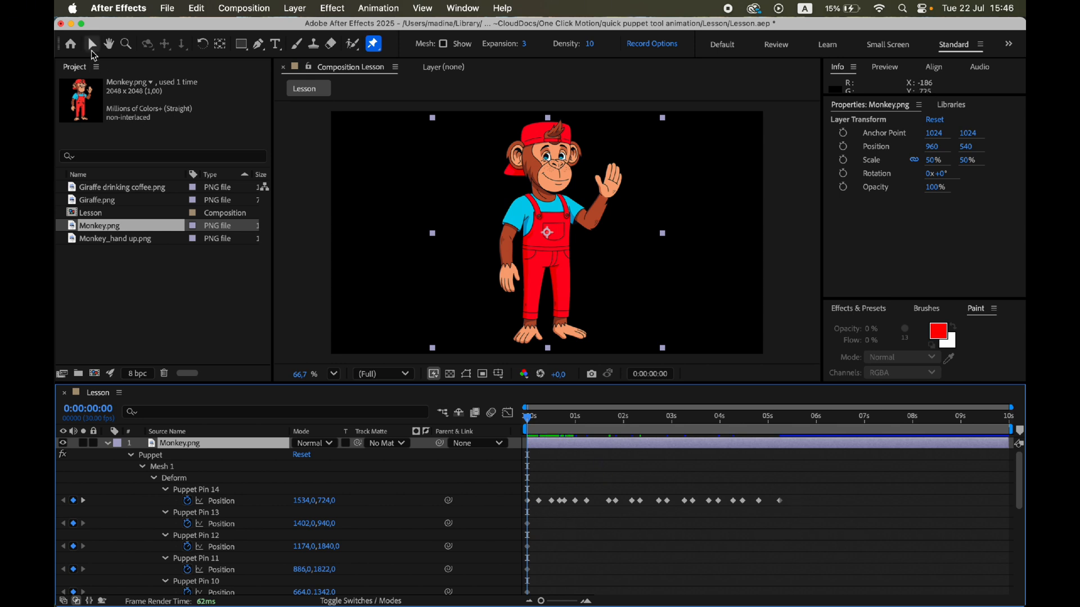
click(92, 44)
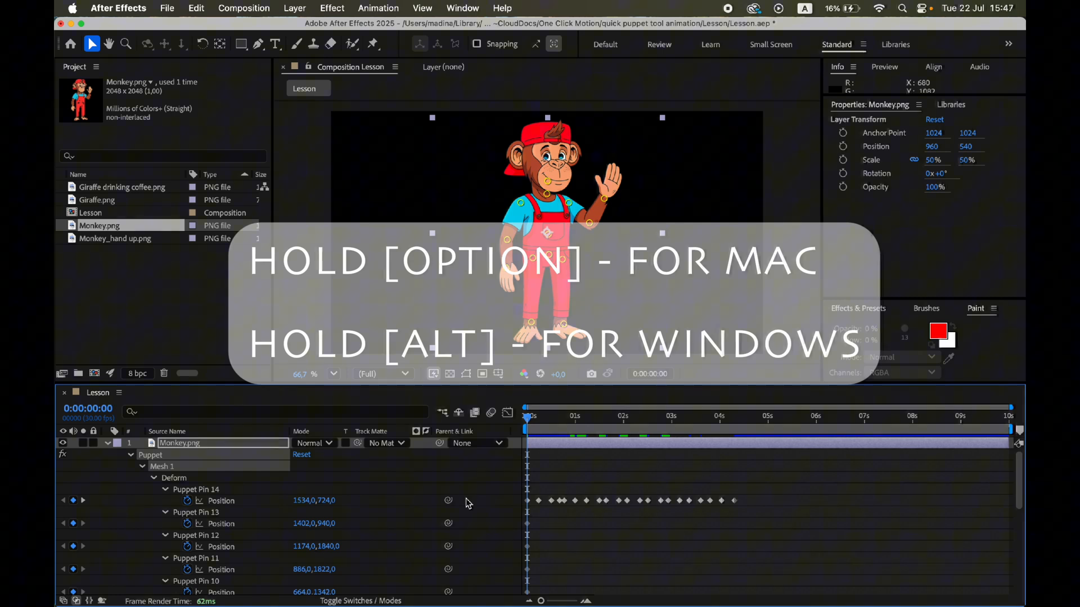
mouse_move(187, 501)
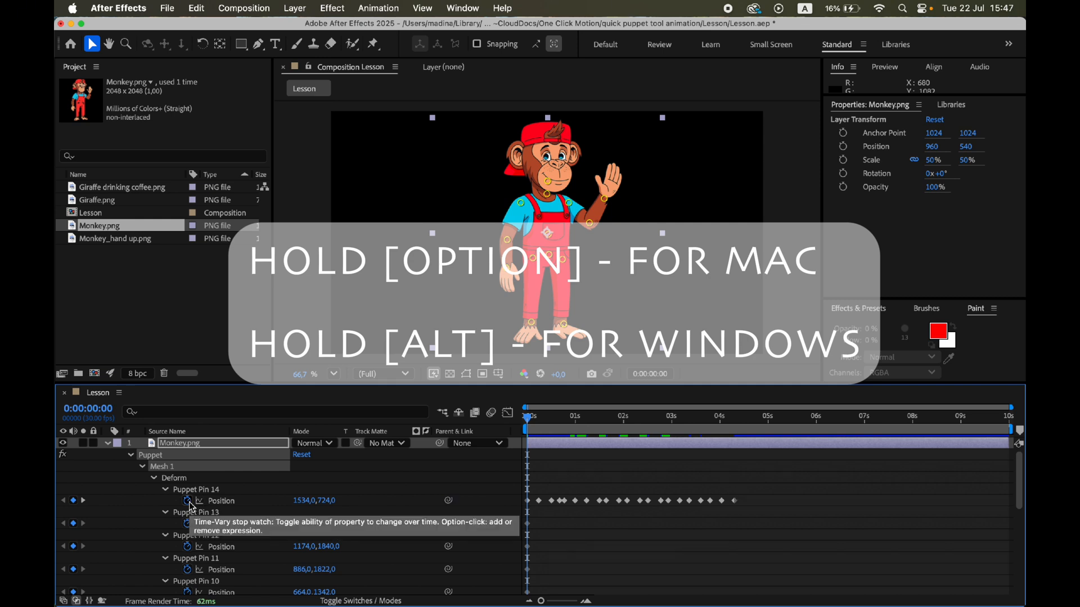
Add a smooth() expression to Puppet Pin 14's Position and rewind to the start to preview.
click(188, 501)
text(smooth())
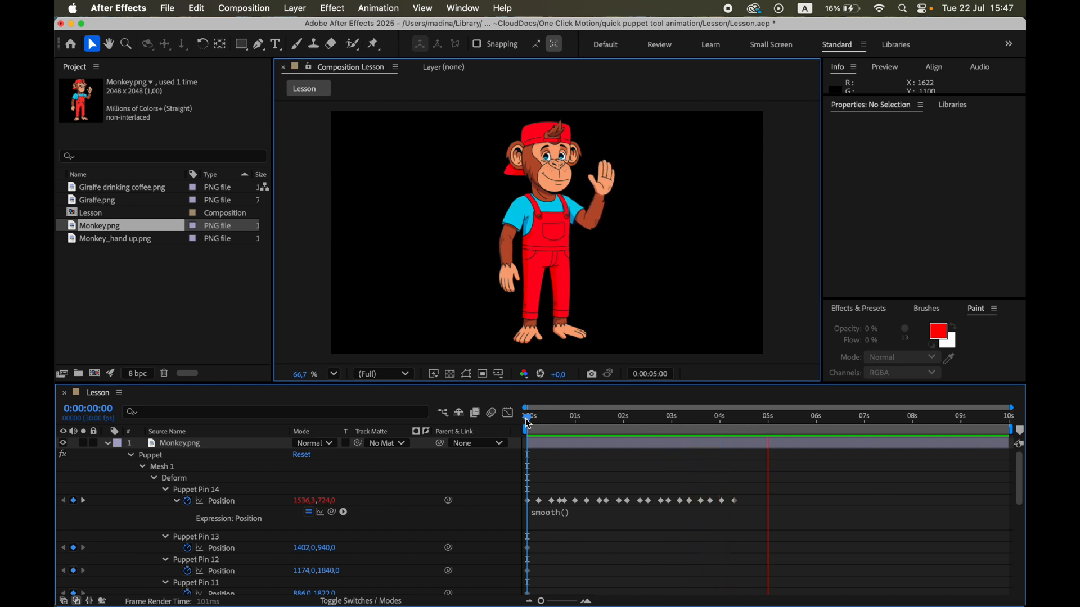
click(772, 416)
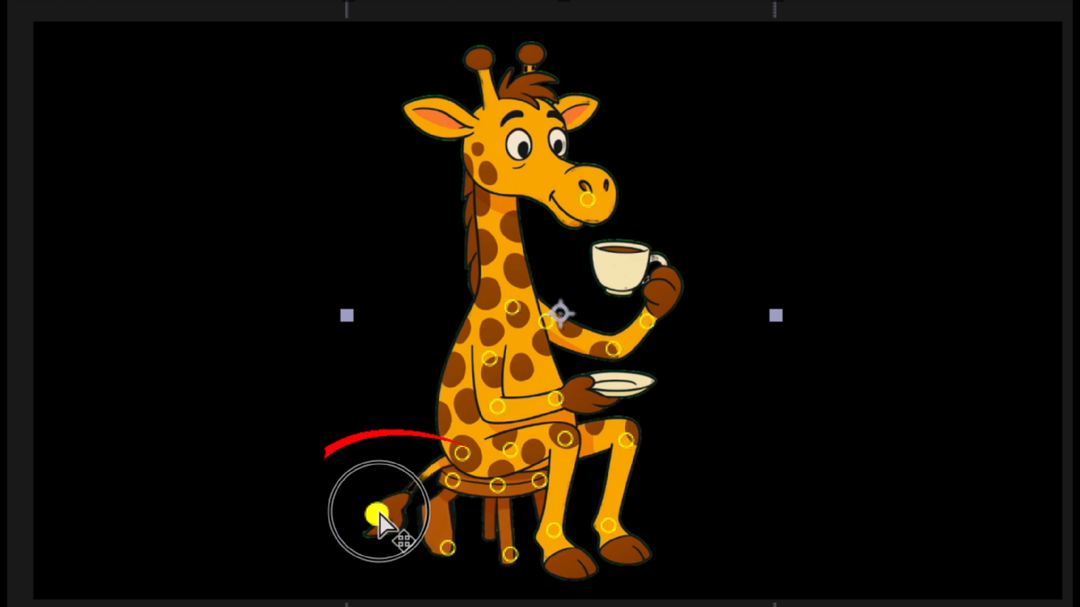
Drag the giraffe's tail pin downward so the tail rests beside the stool.
drag(382, 520, 413, 544)
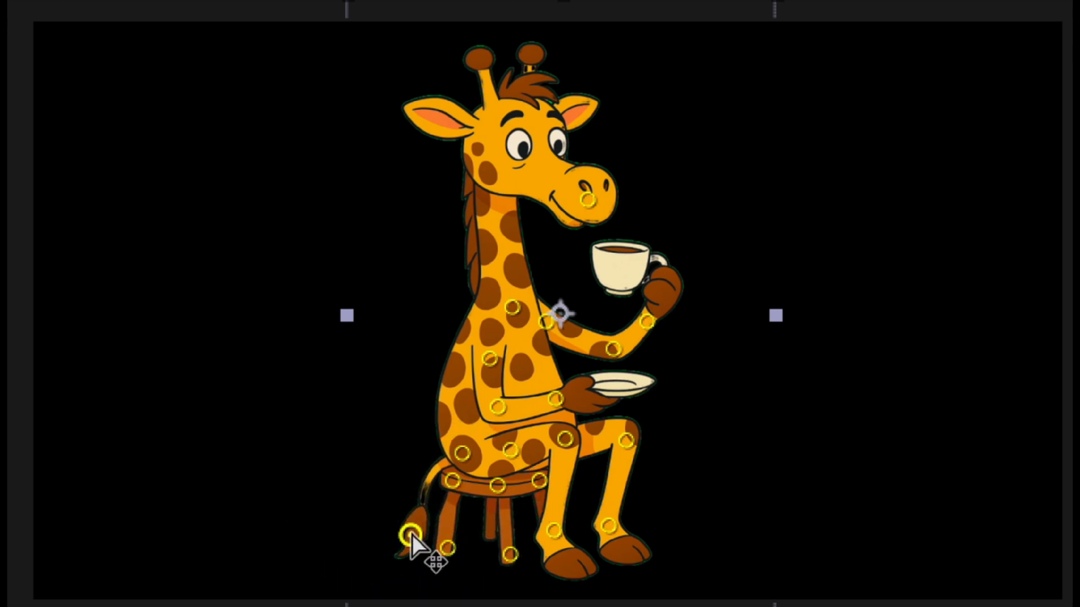